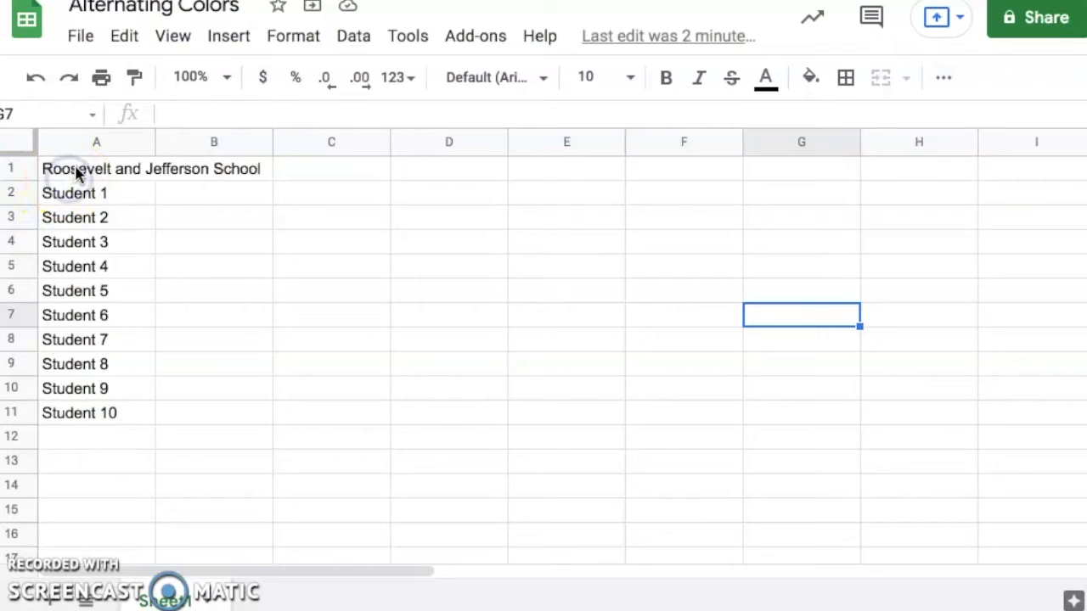
- Start selecting the student list at the Roosevelt and Jefferson School cell A1
click(96, 168)
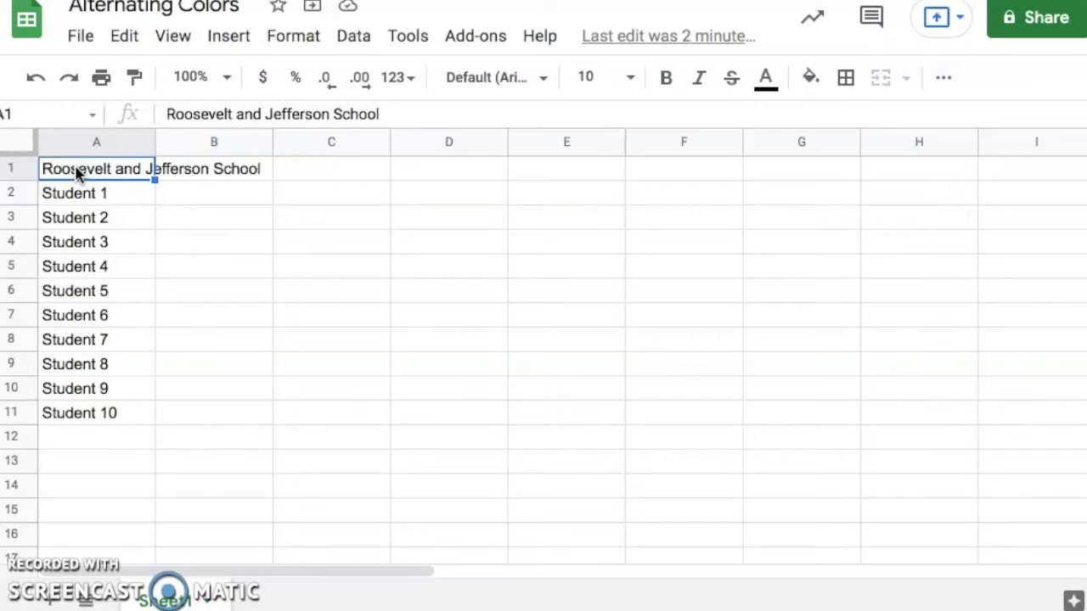
mouse_move(620, 420)
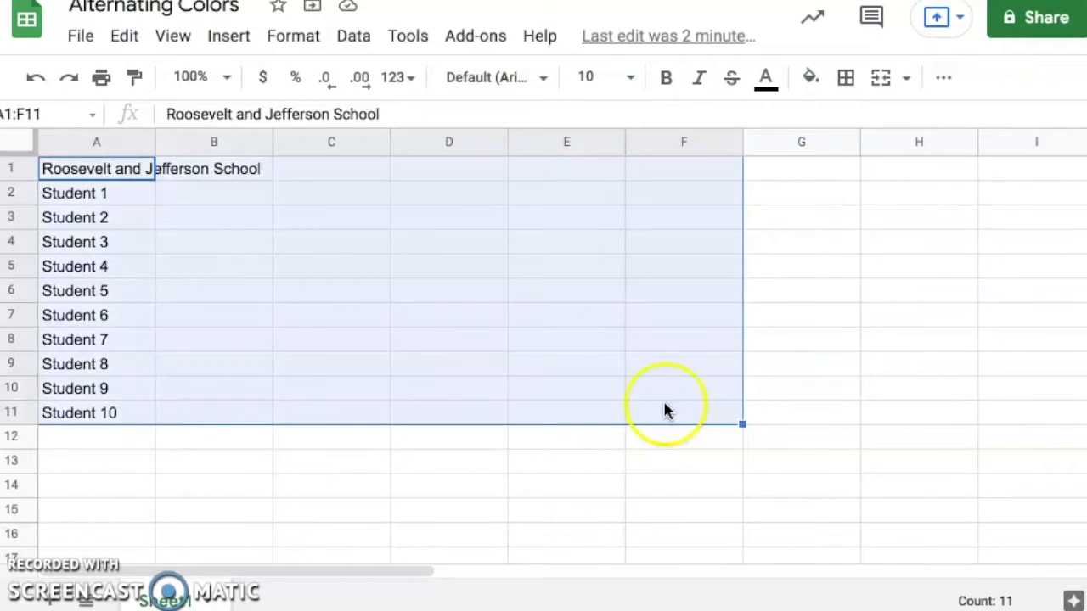
mouse_move(550, 329)
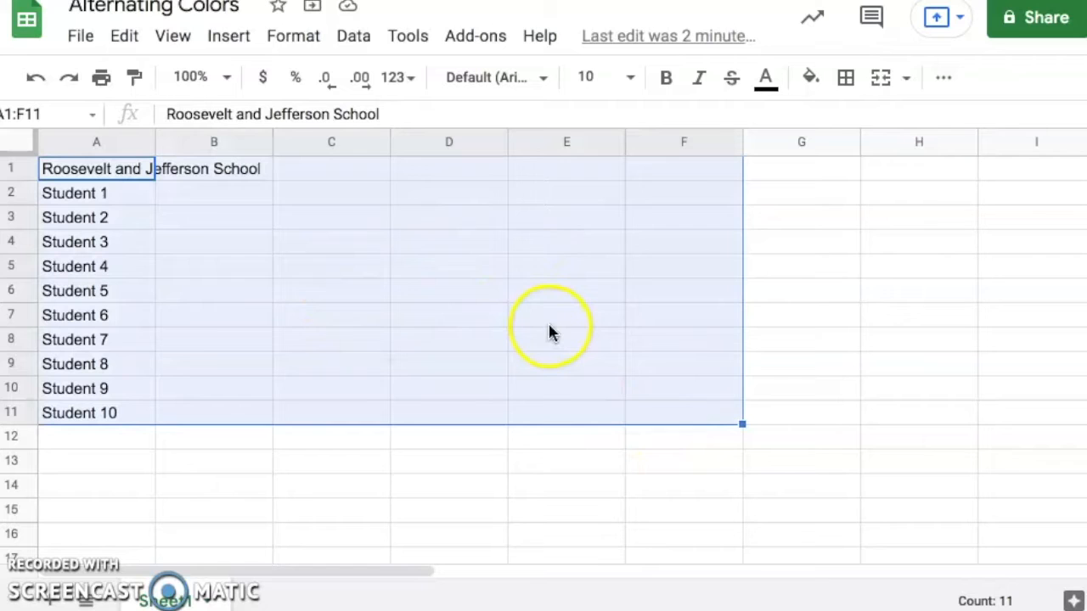
mouse_move(474, 280)
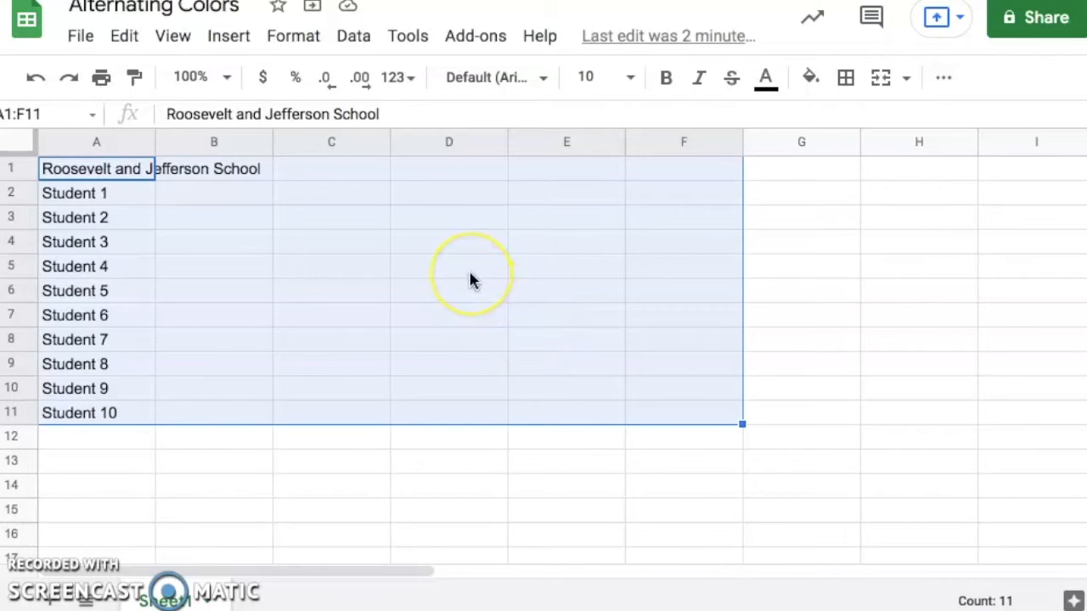
- Apply the light blue alternating colors style with a header row to A1:F11
click(293, 36)
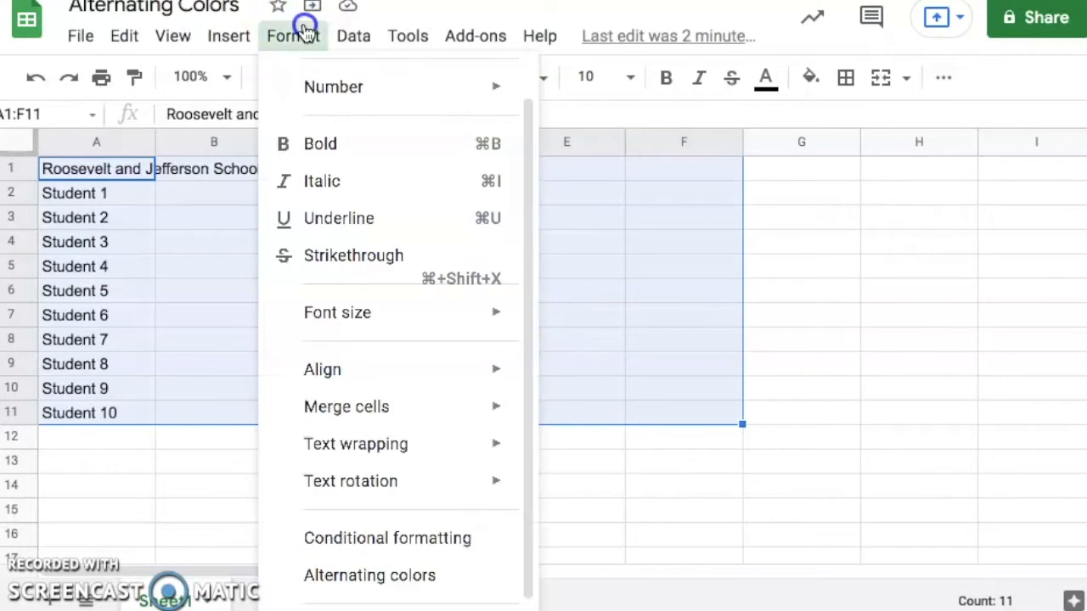
mouse_move(369, 575)
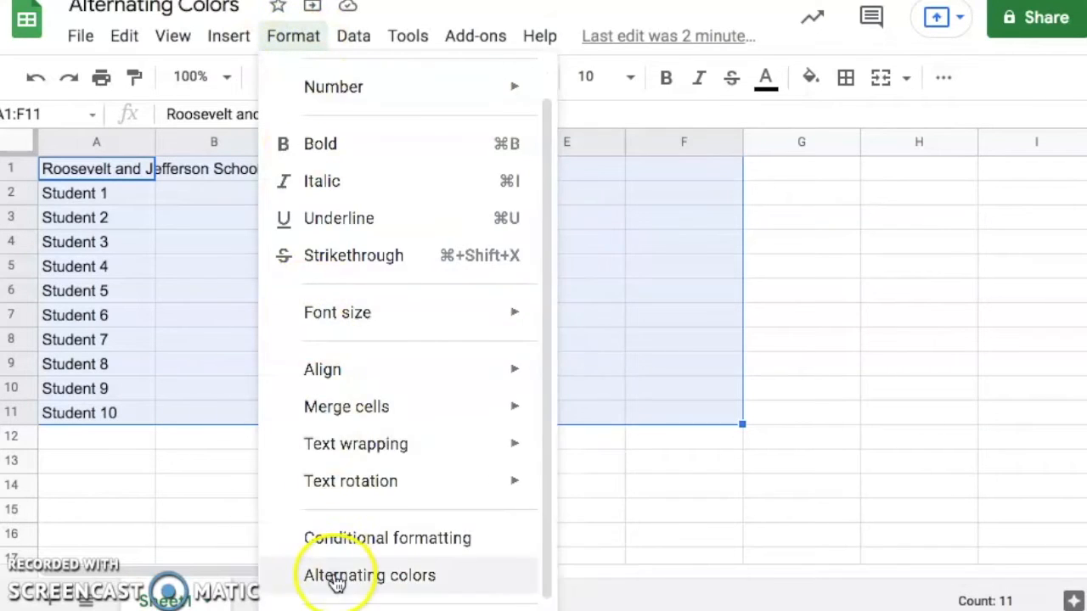
click(369, 575)
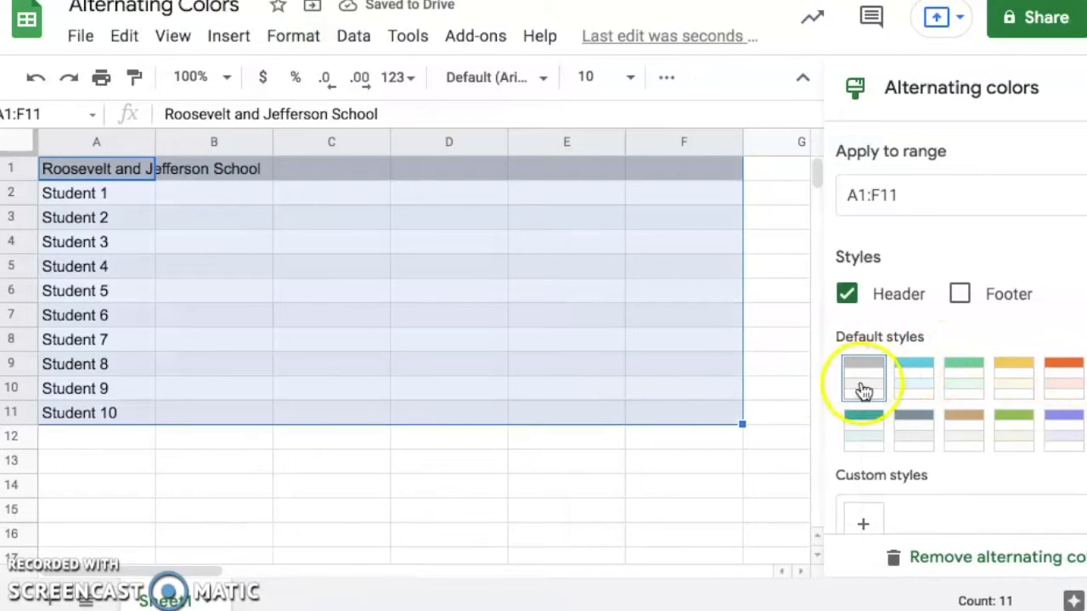
click(913, 377)
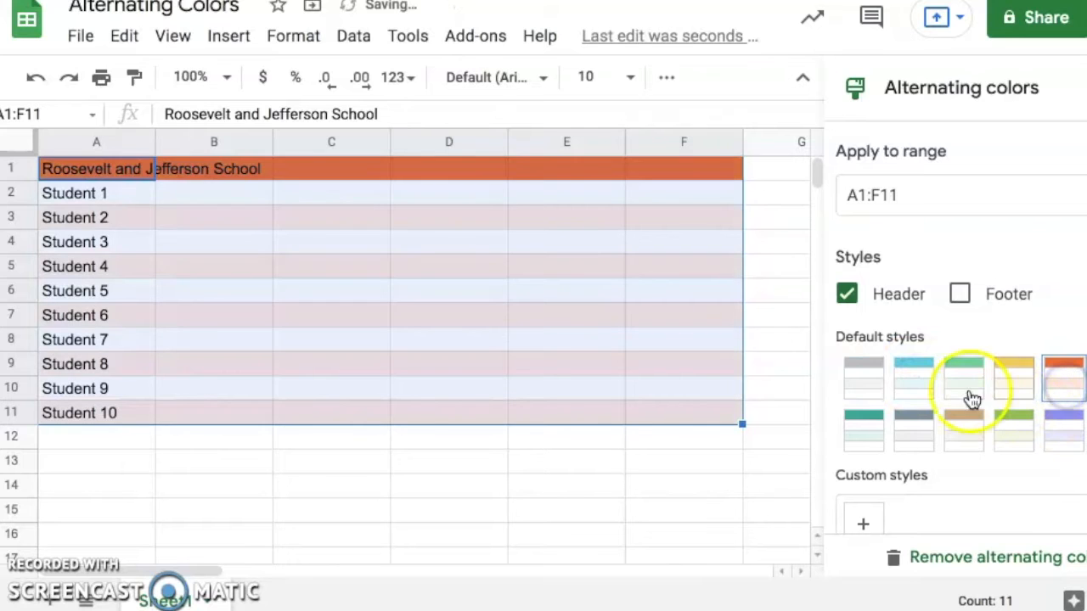
click(914, 378)
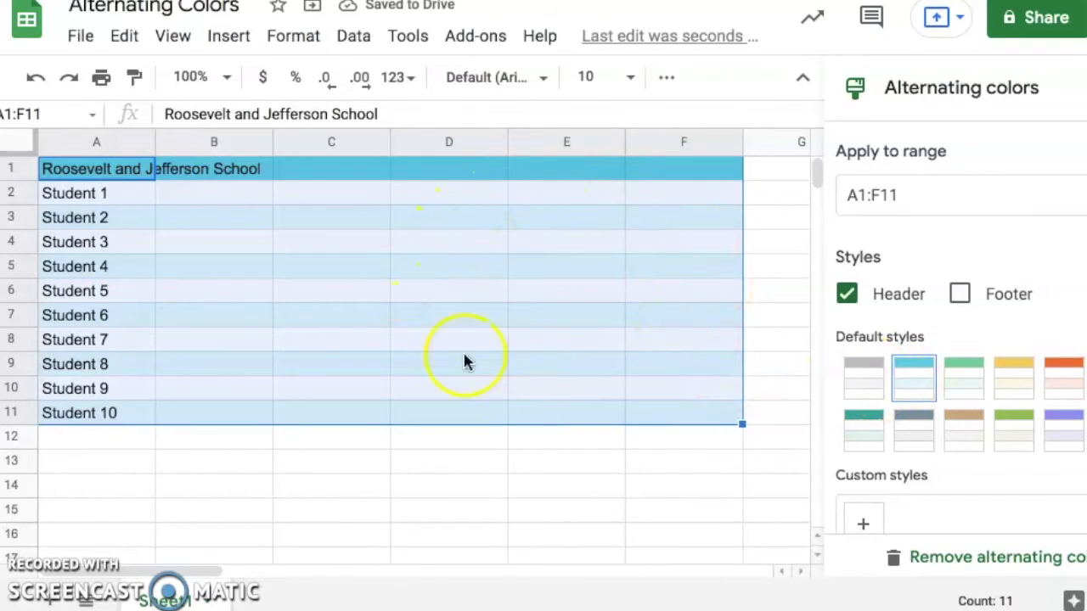
mouse_move(505, 248)
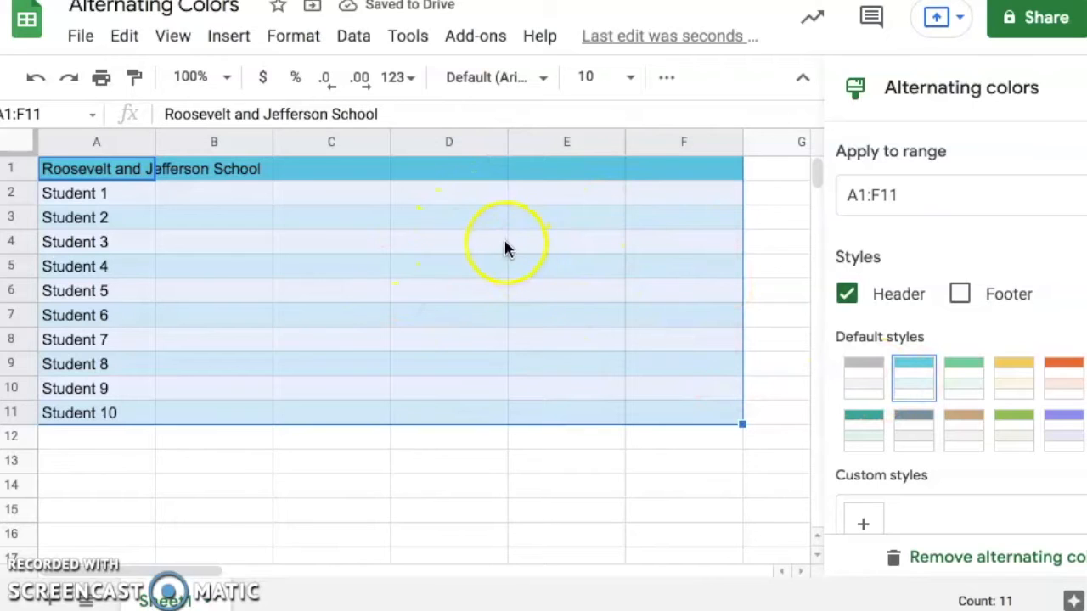
mouse_move(666, 77)
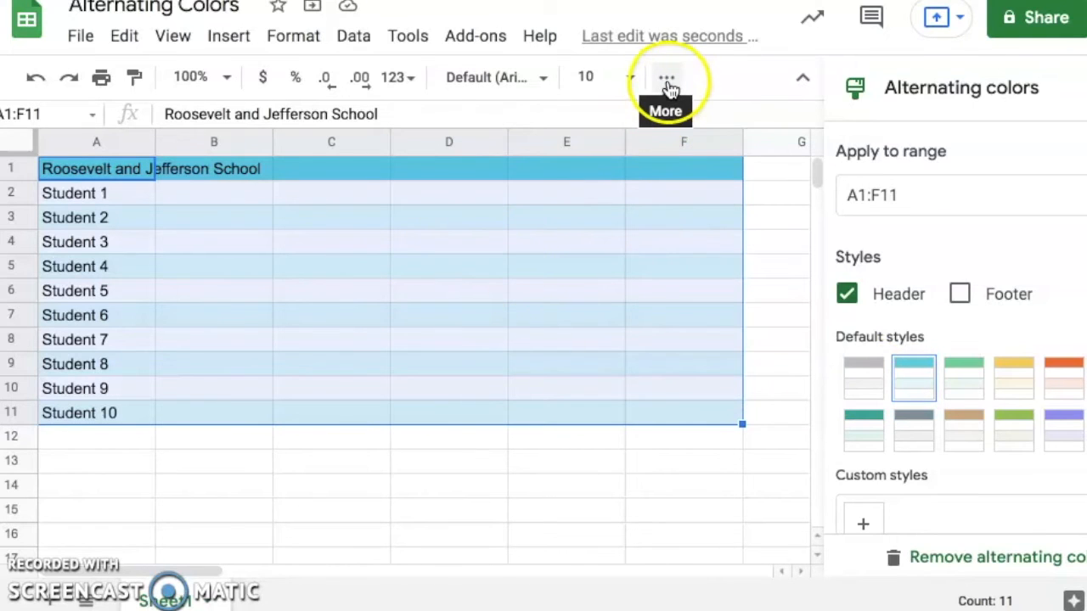
- Add all borders to every cell of A1:F11
click(665, 77)
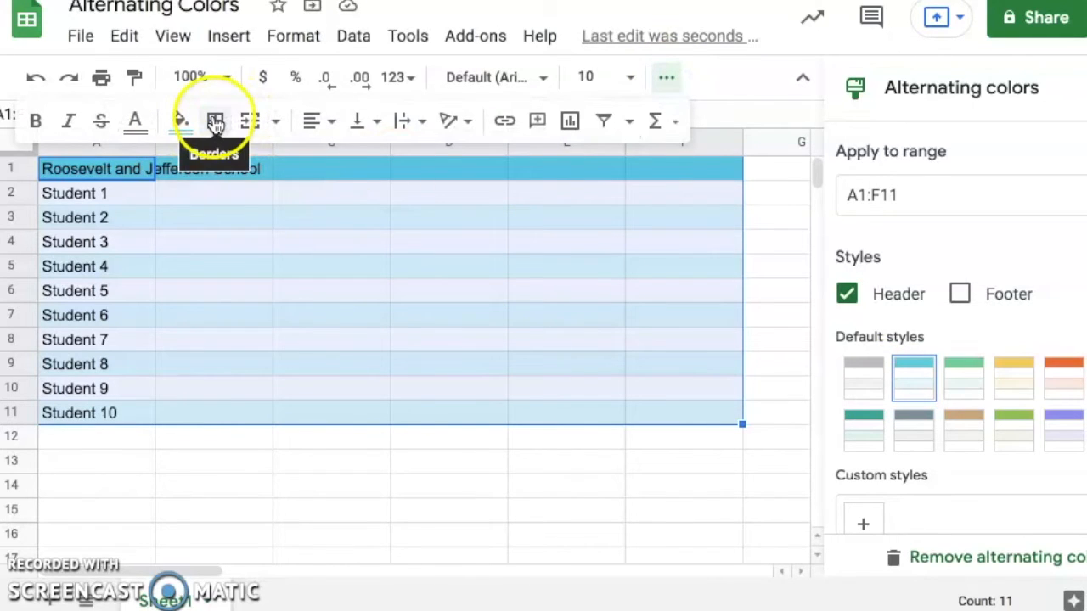
click(214, 121)
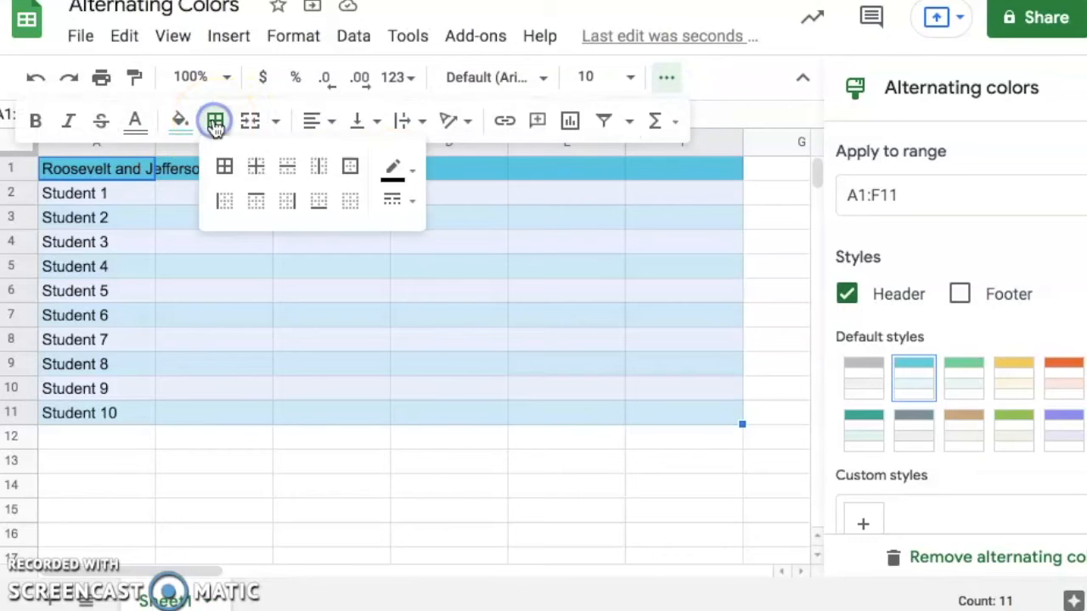
click(225, 166)
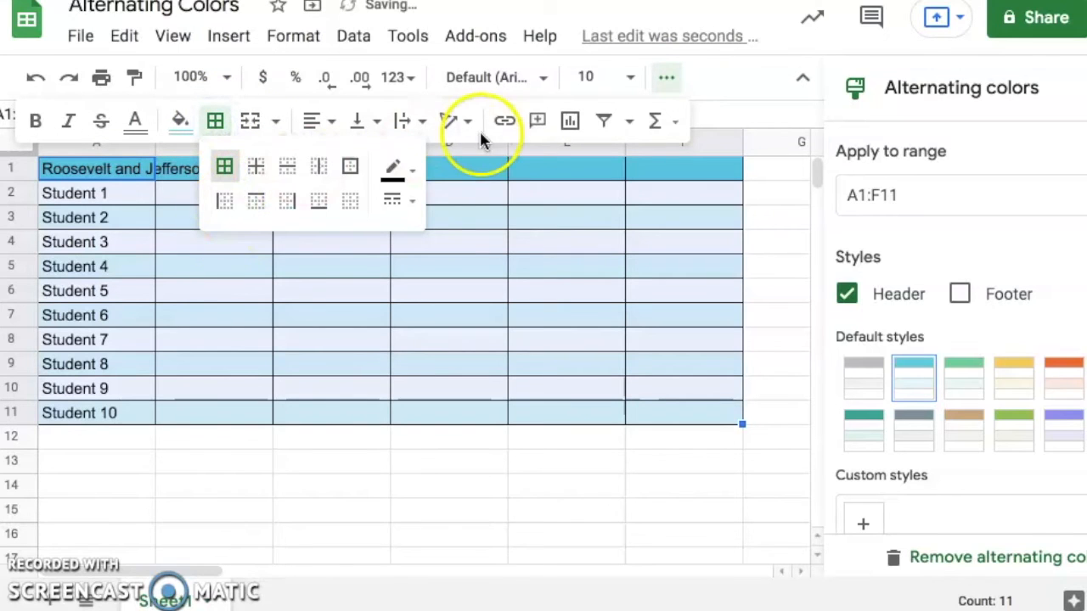
click(331, 291)
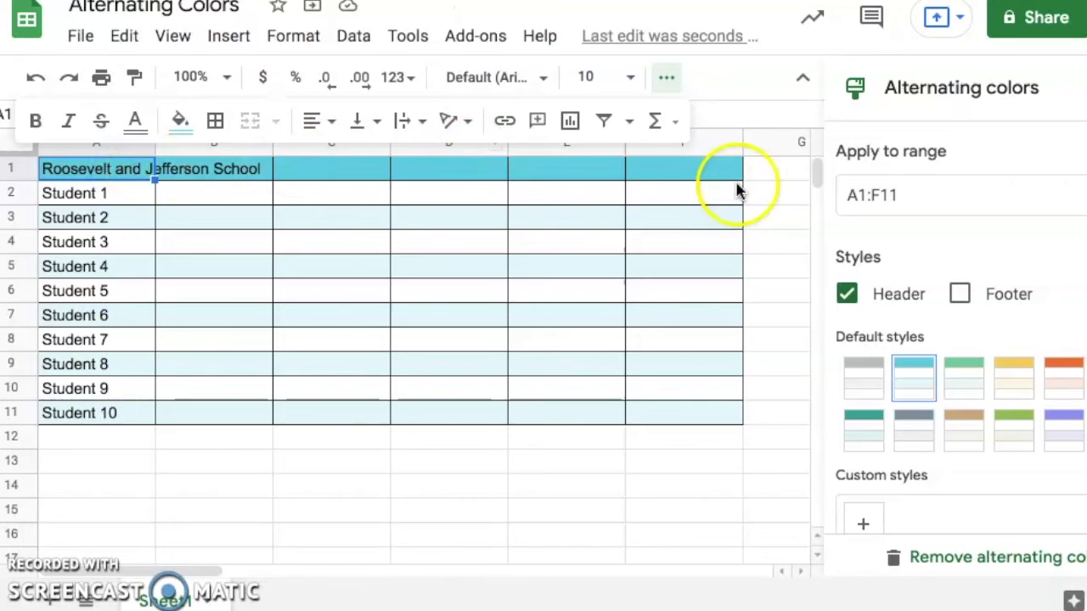
mouse_move(81, 176)
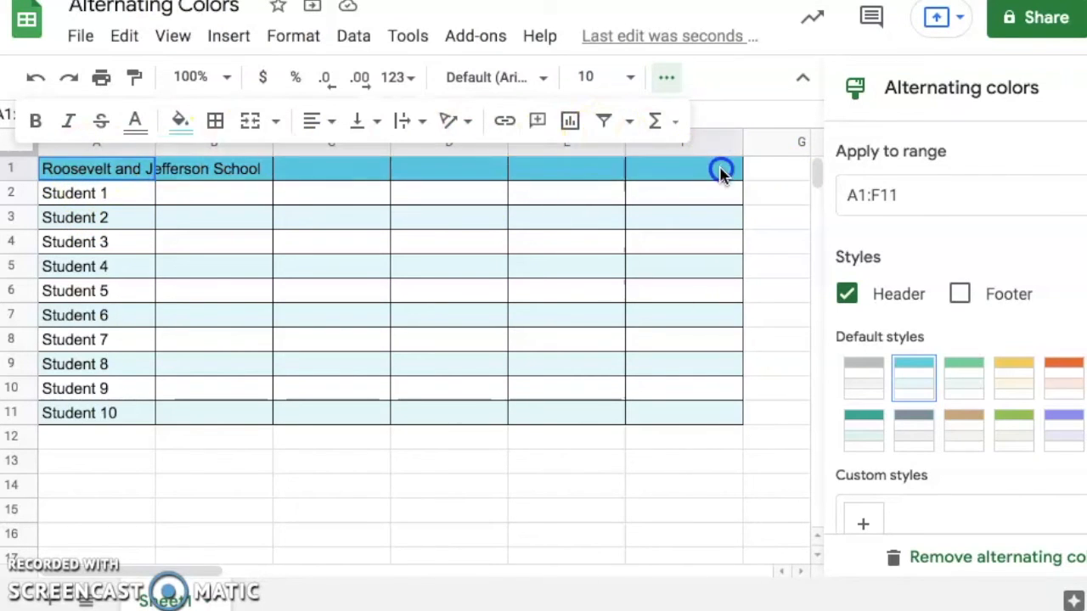
mouse_move(233, 182)
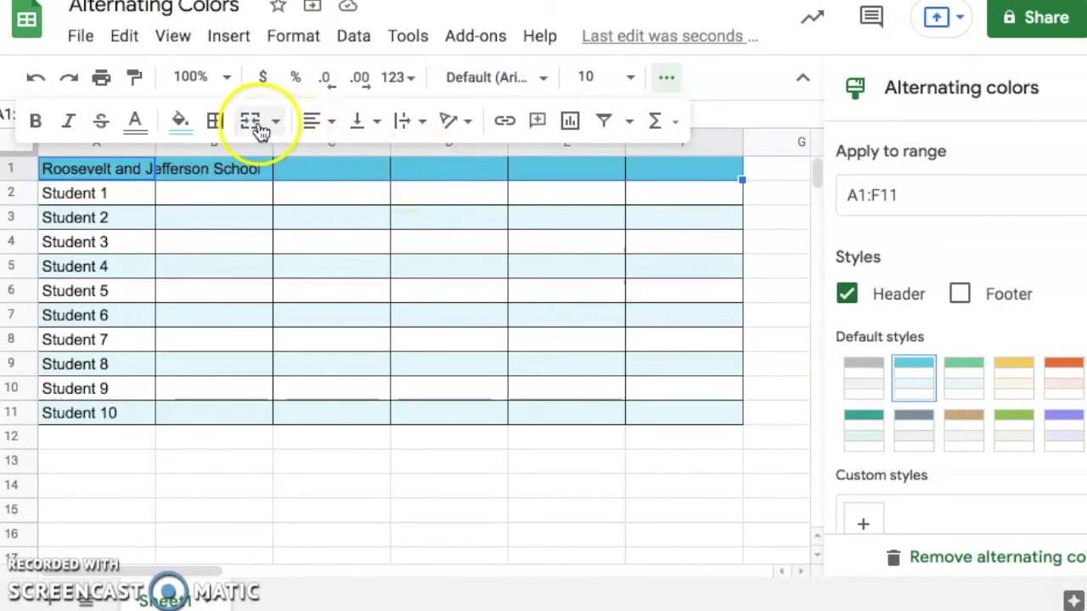
- Merge the Roosevelt and Jefferson School title across A1:F1 and enlarge its font
click(250, 121)
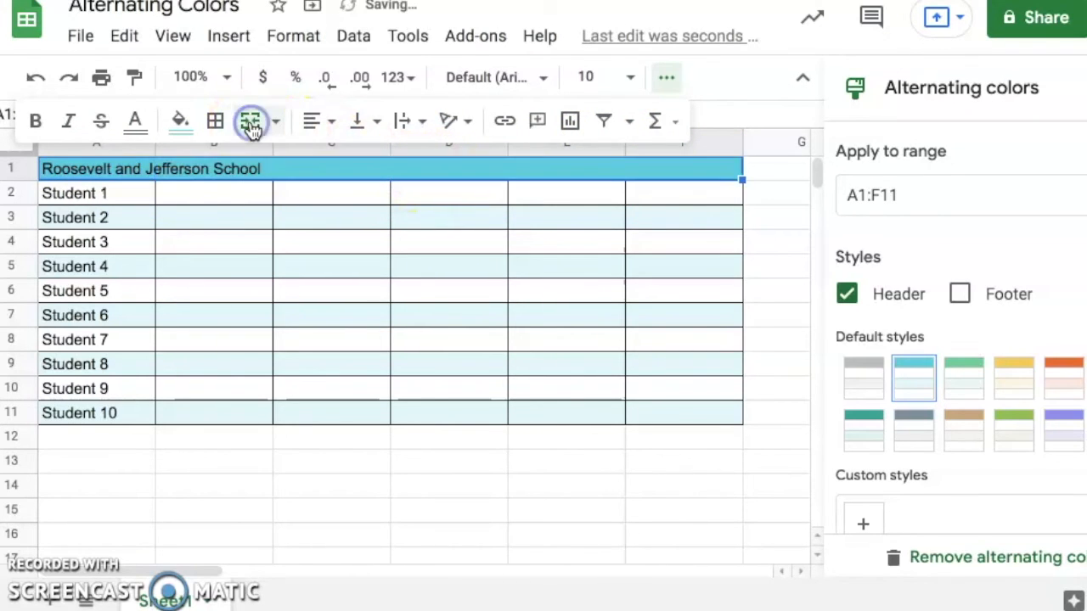
mouse_move(293, 140)
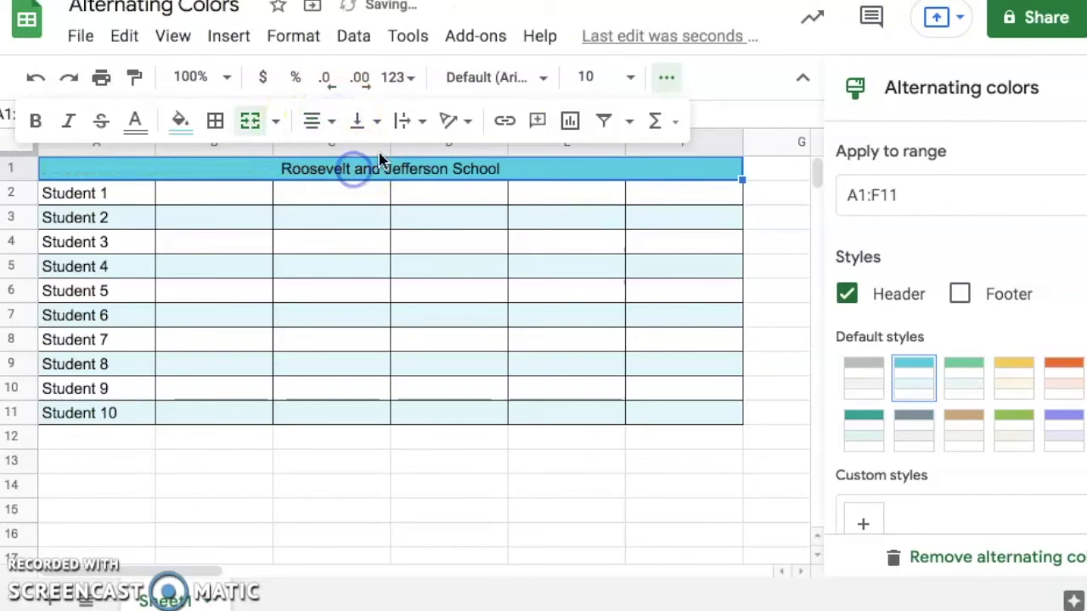
click(630, 77)
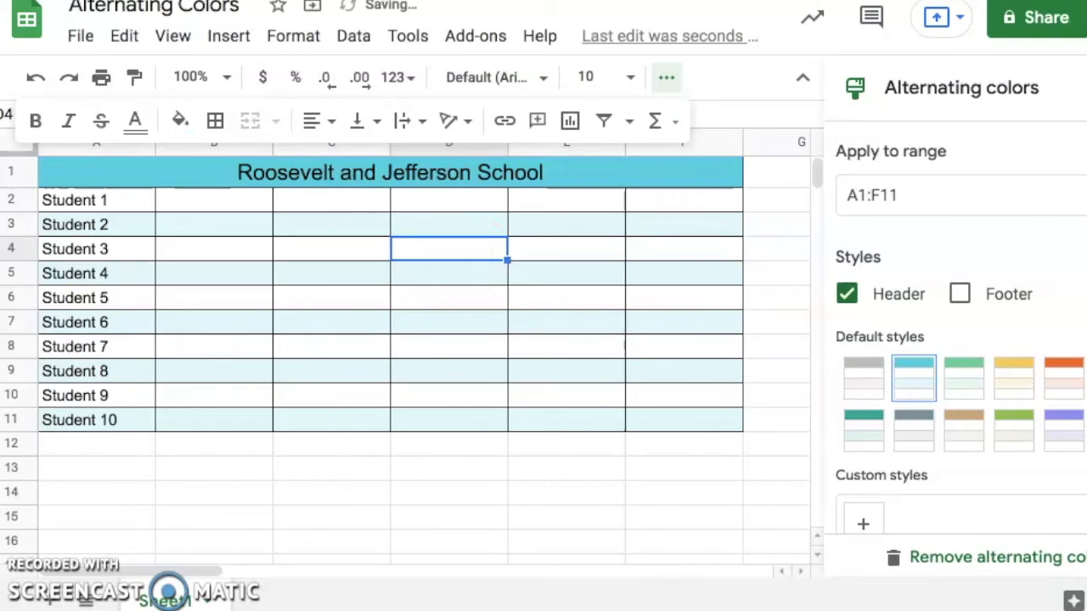
- Insert one blank row below Student 2, keeping banding and borders
click(74, 224)
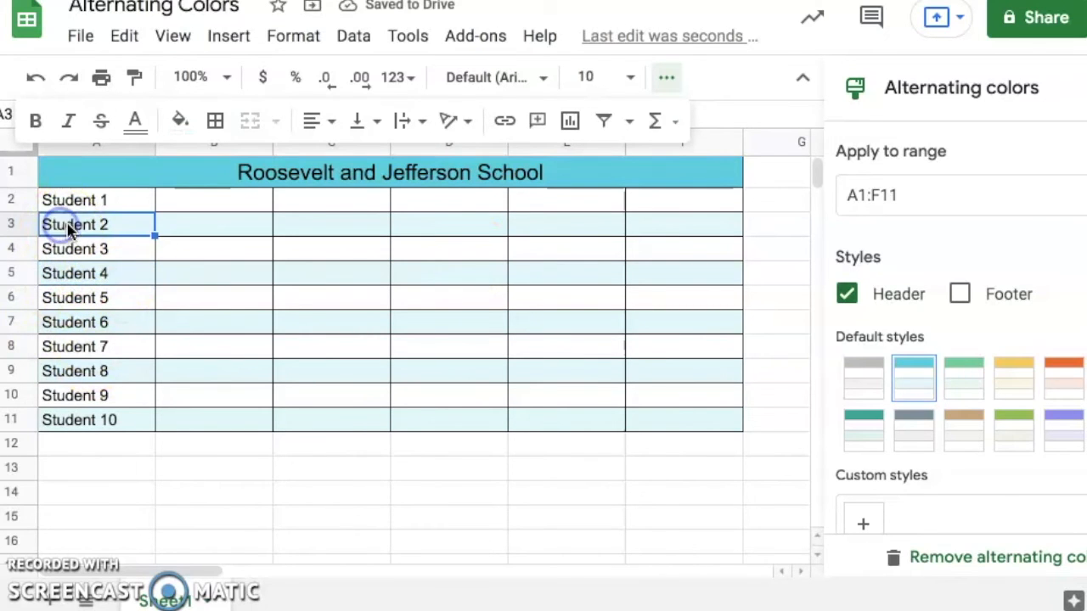
mouse_move(249, 225)
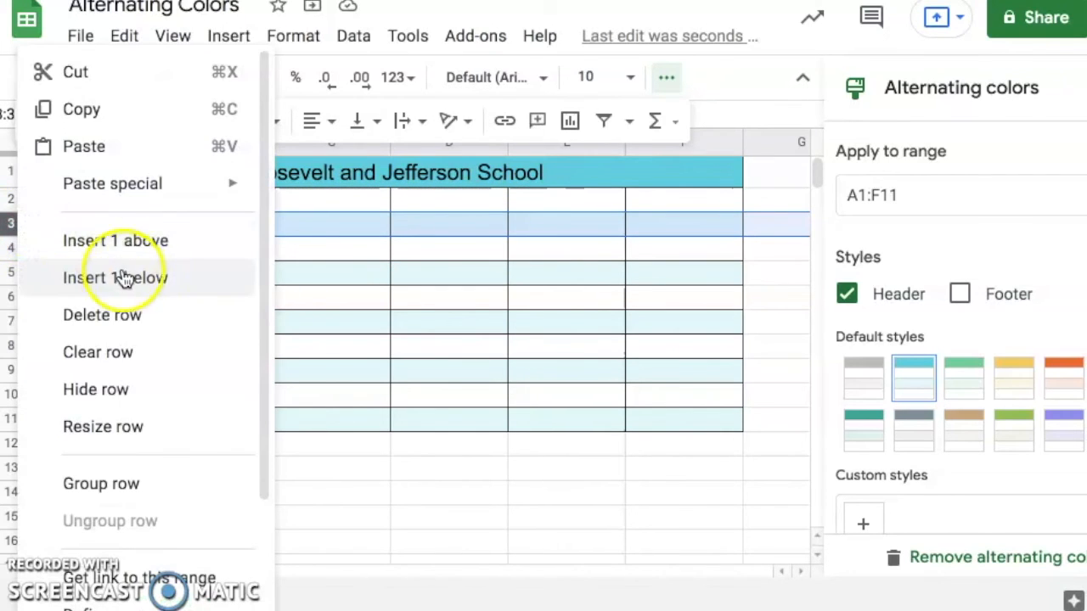
mouse_move(127, 284)
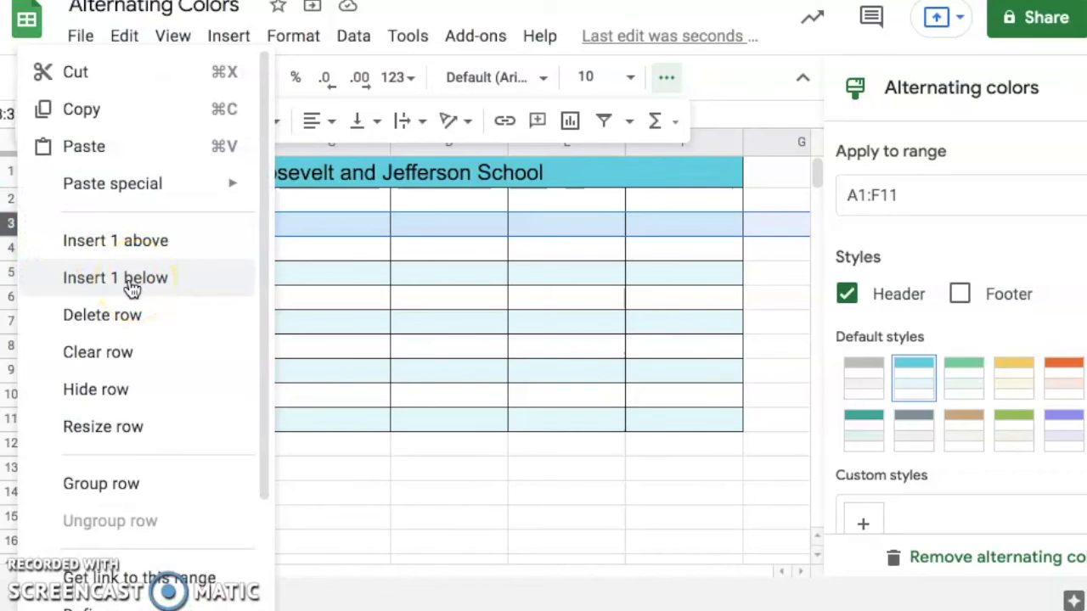
click(115, 278)
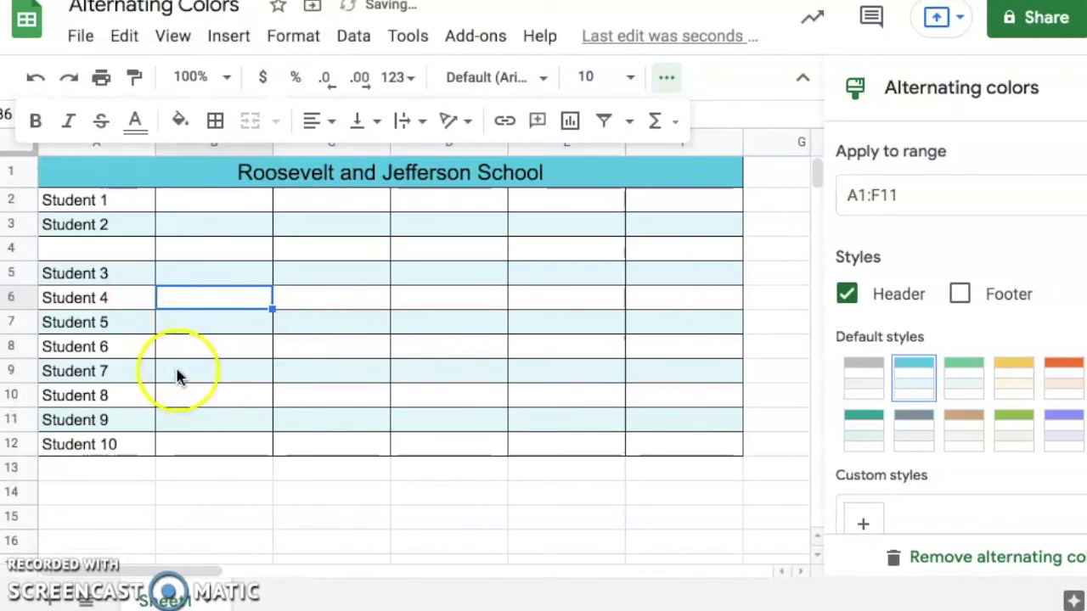
mouse_move(170, 332)
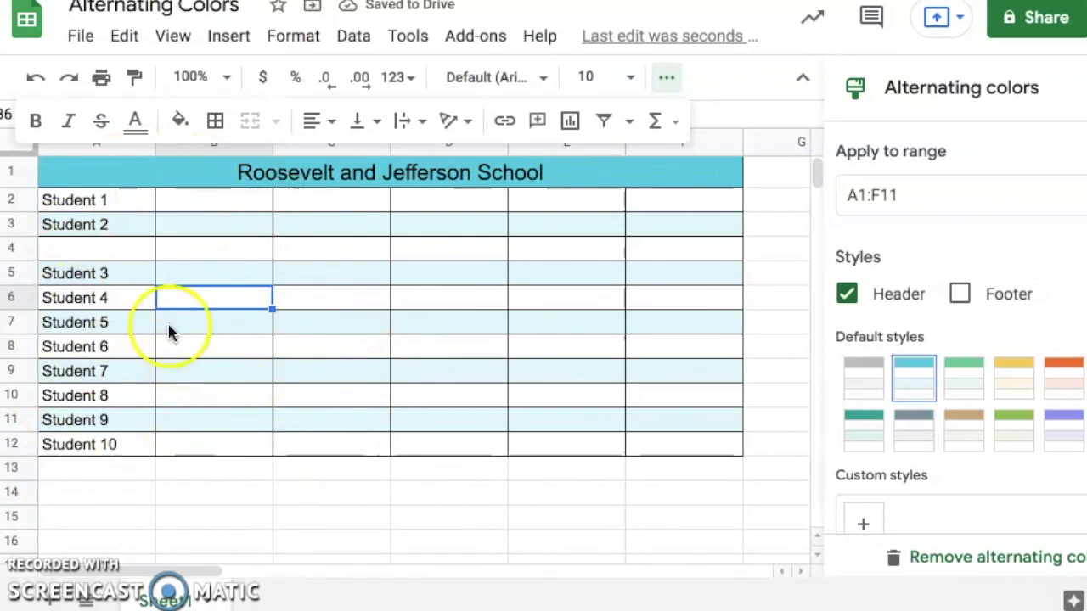
mouse_move(321, 357)
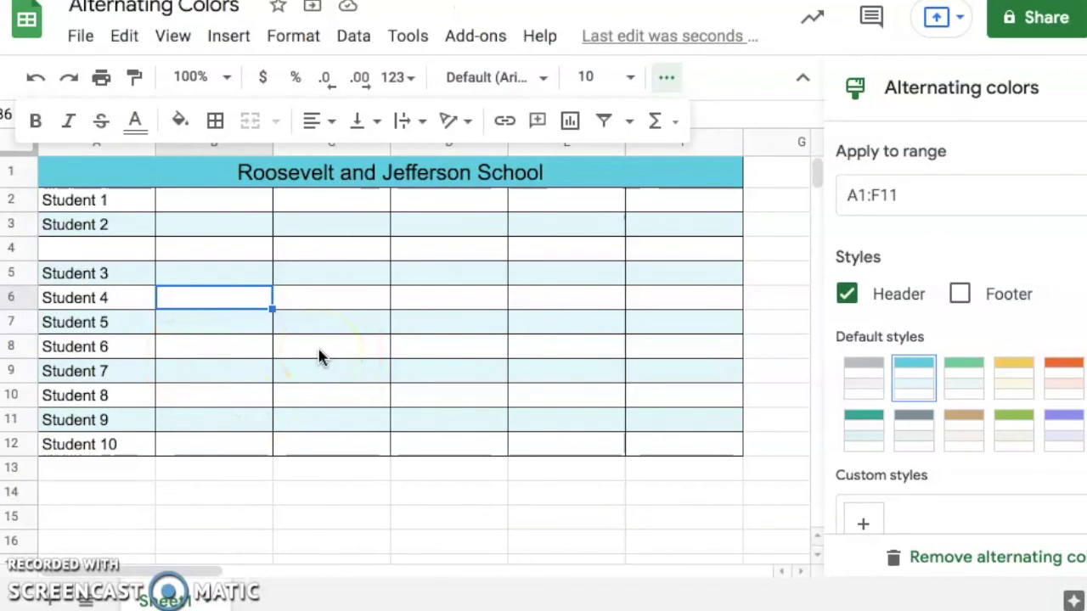
mouse_move(272, 178)
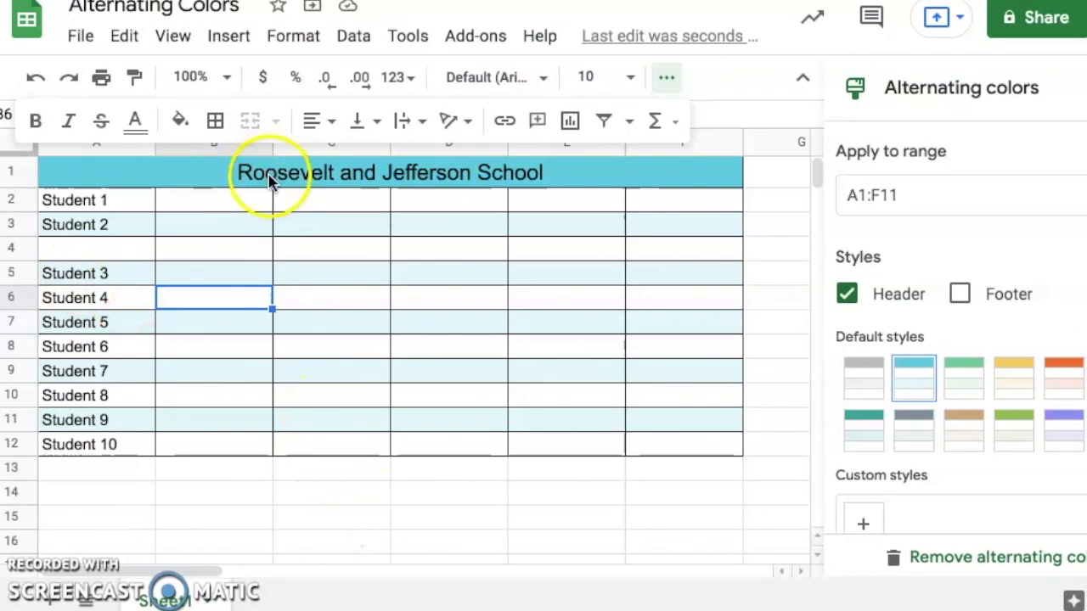
mouse_move(347, 355)
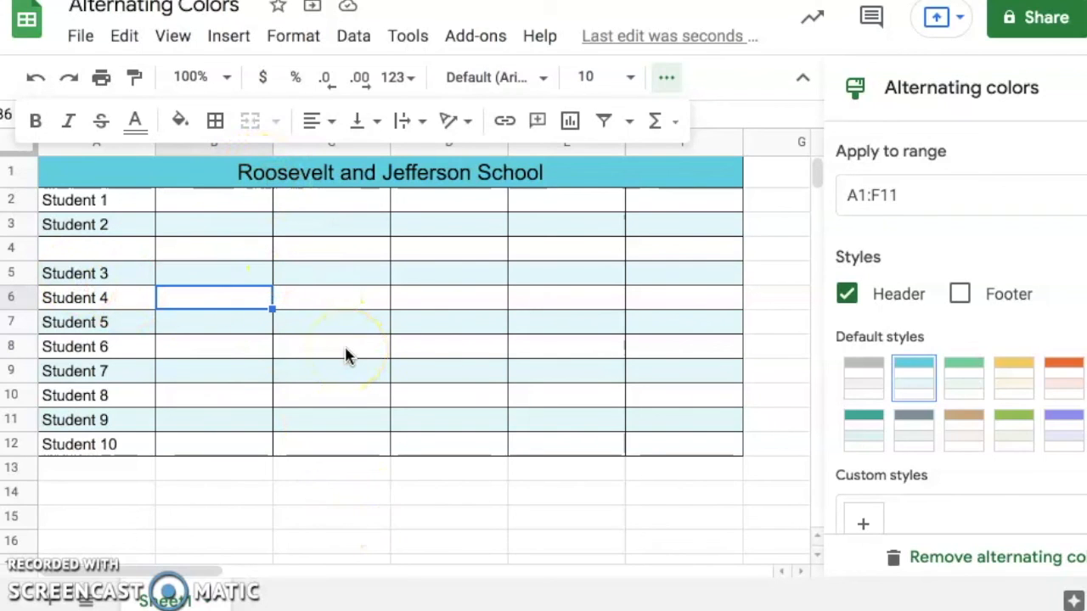